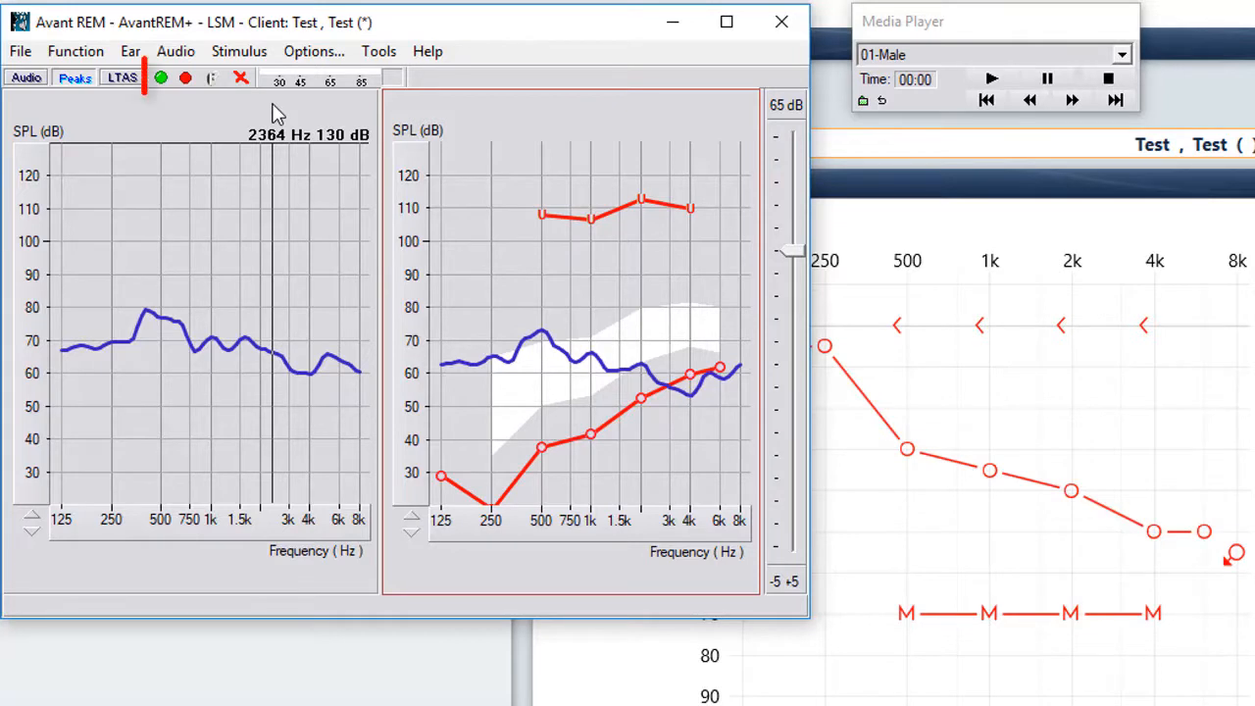
Start an aided speech-map measurement so a green curve is stored above the blue unaided curve
click(161, 78)
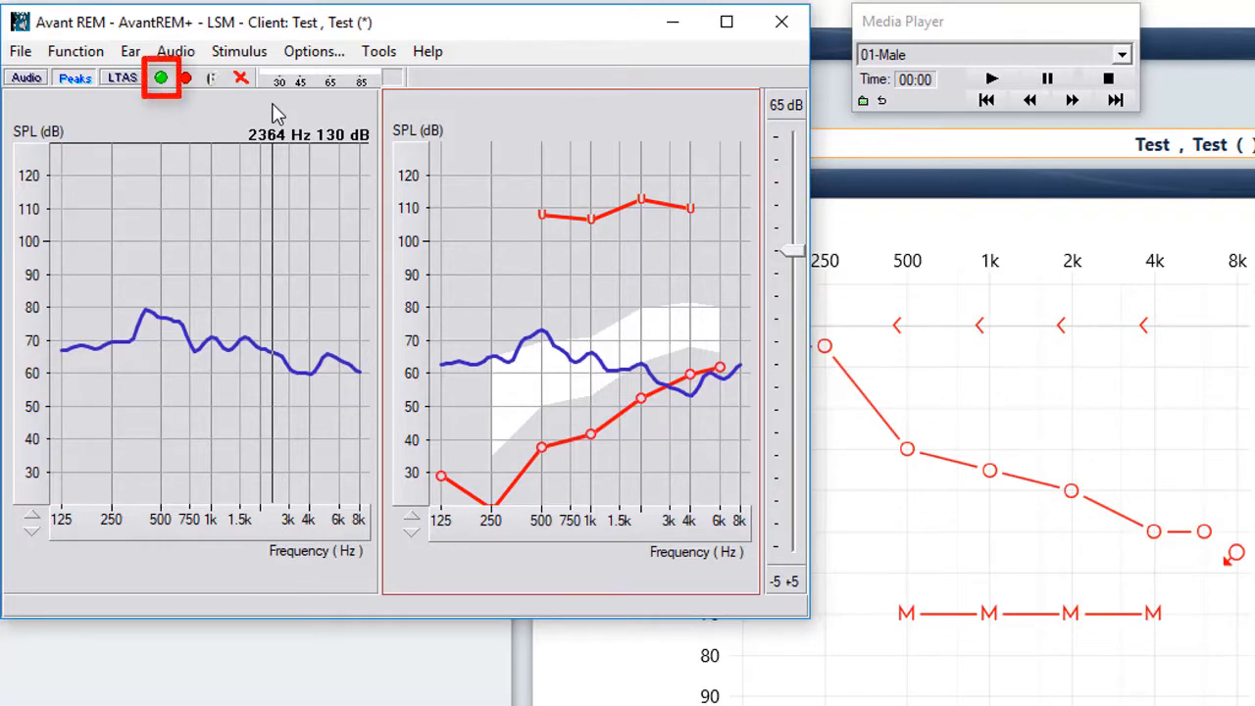
click(160, 76)
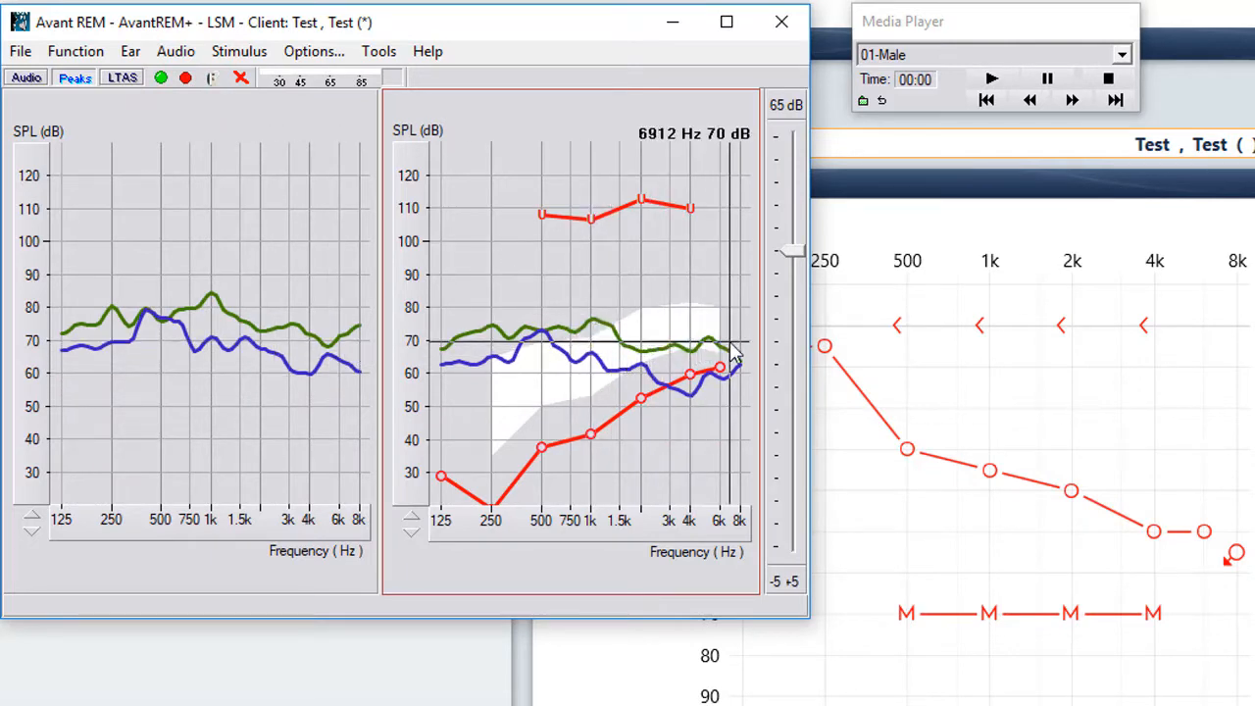
mouse_move(534, 392)
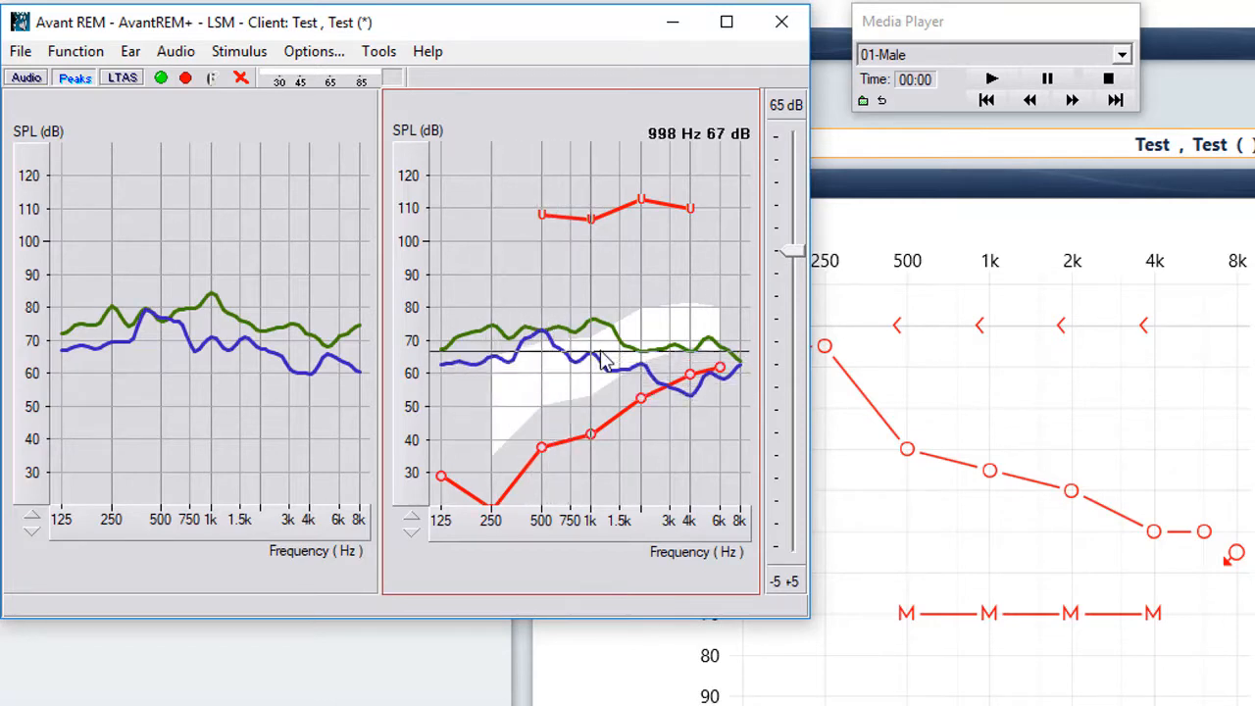
mouse_move(534, 392)
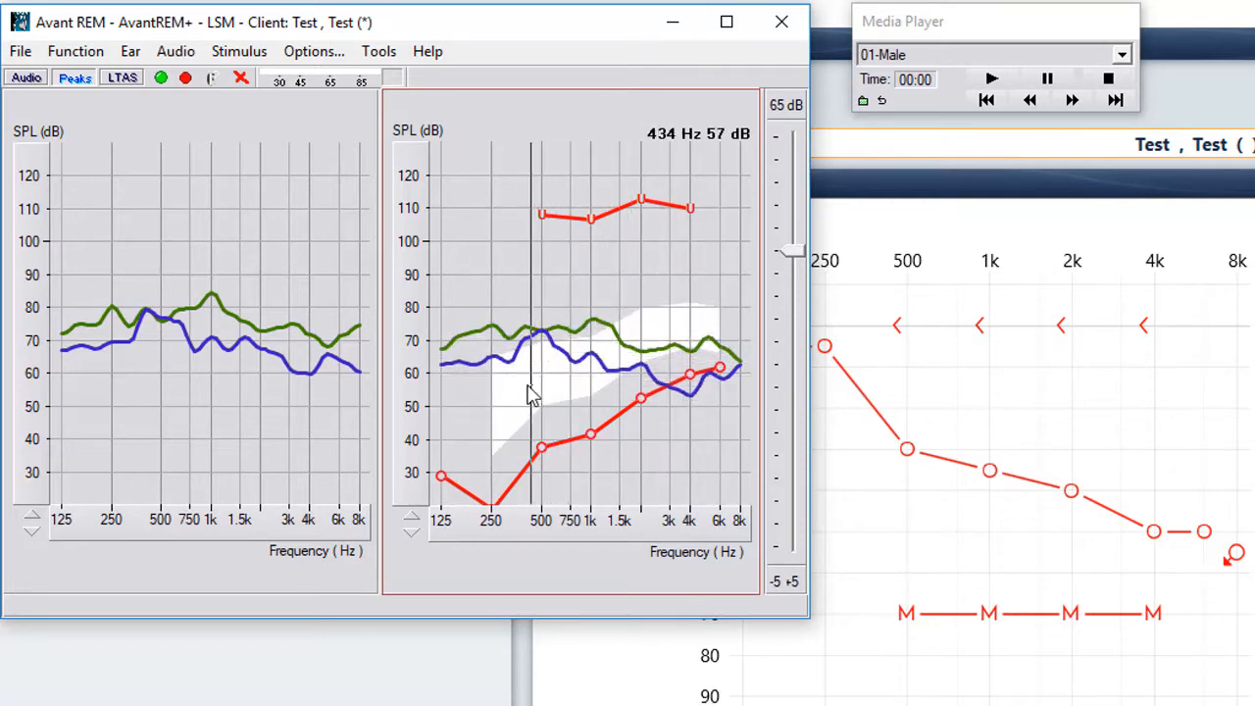
mouse_move(1184, 357)
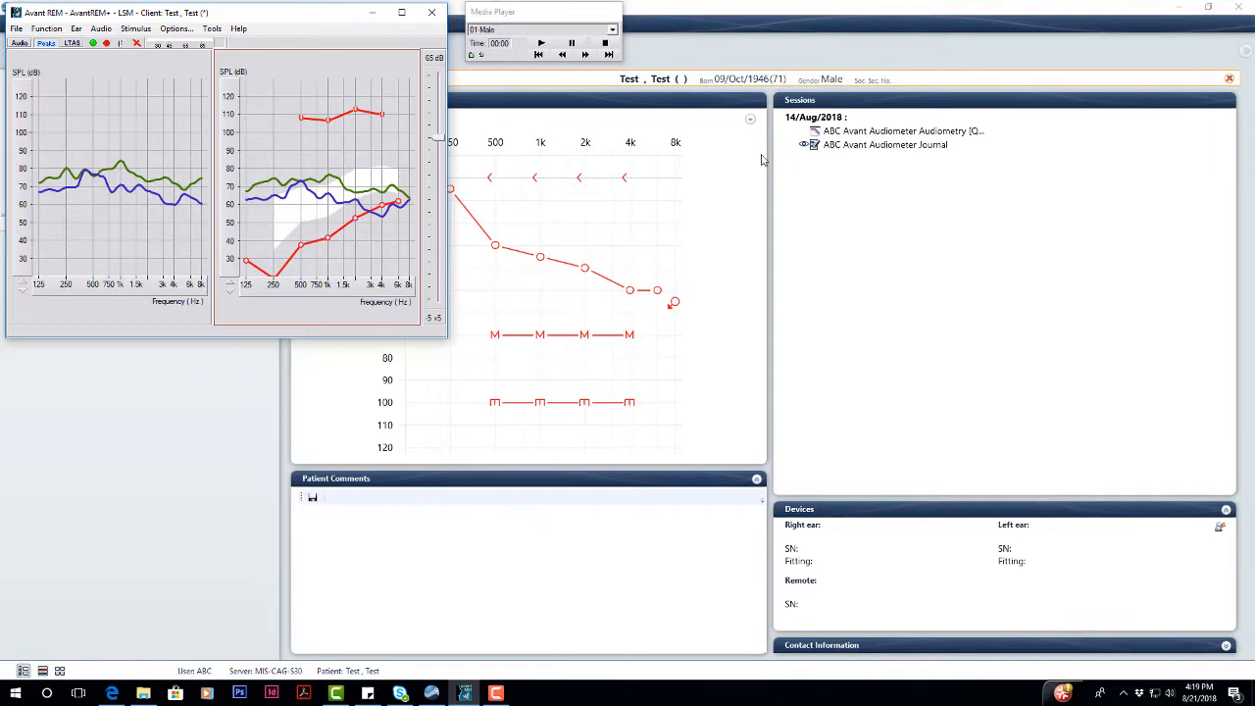
mouse_move(687, 352)
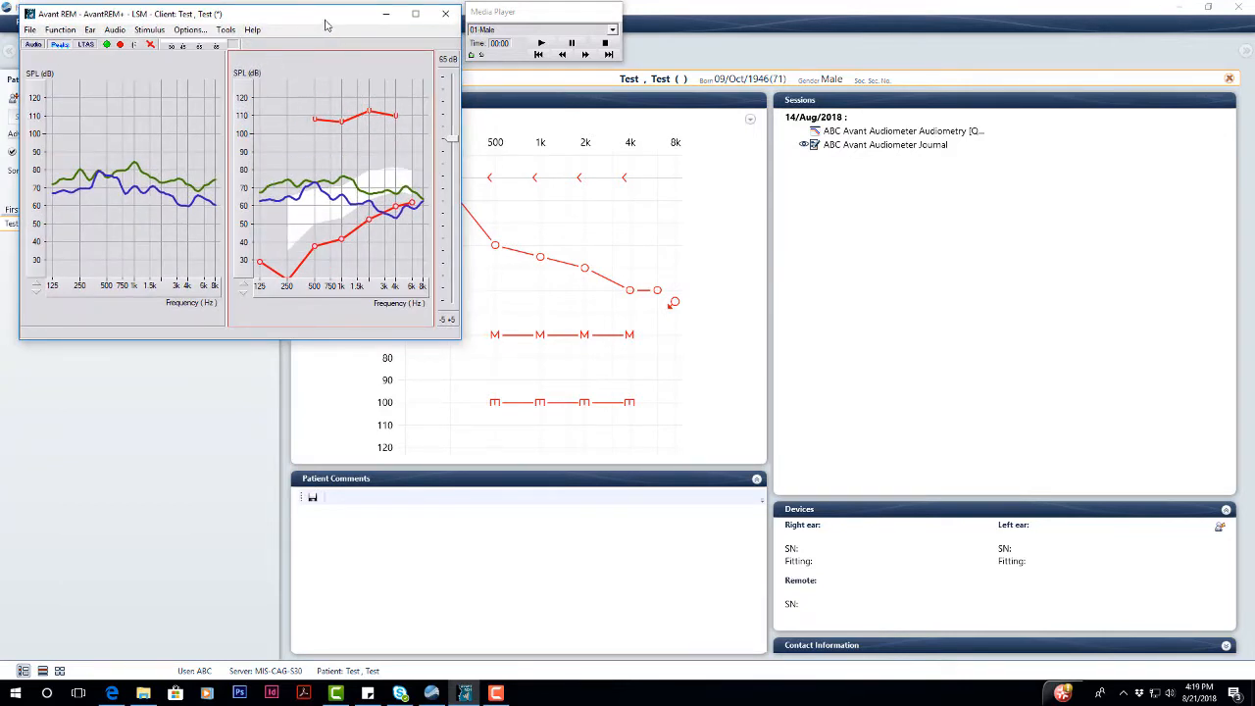
mouse_move(617, 341)
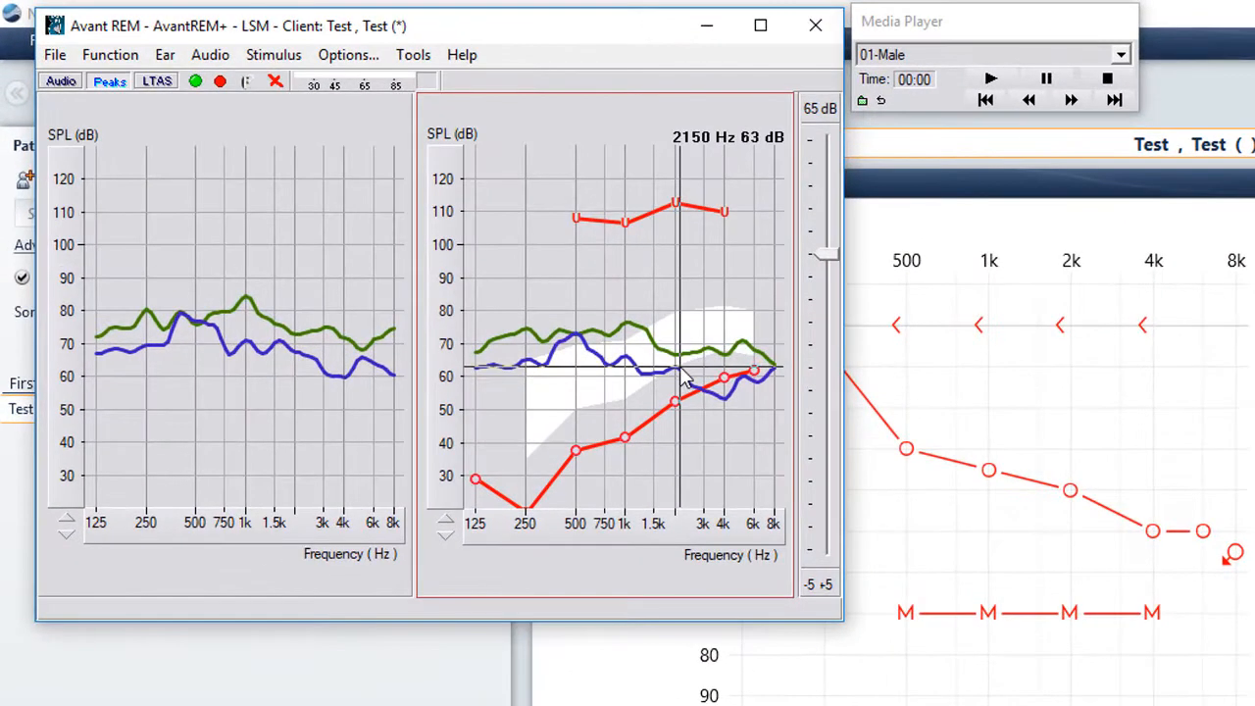
mouse_move(761, 337)
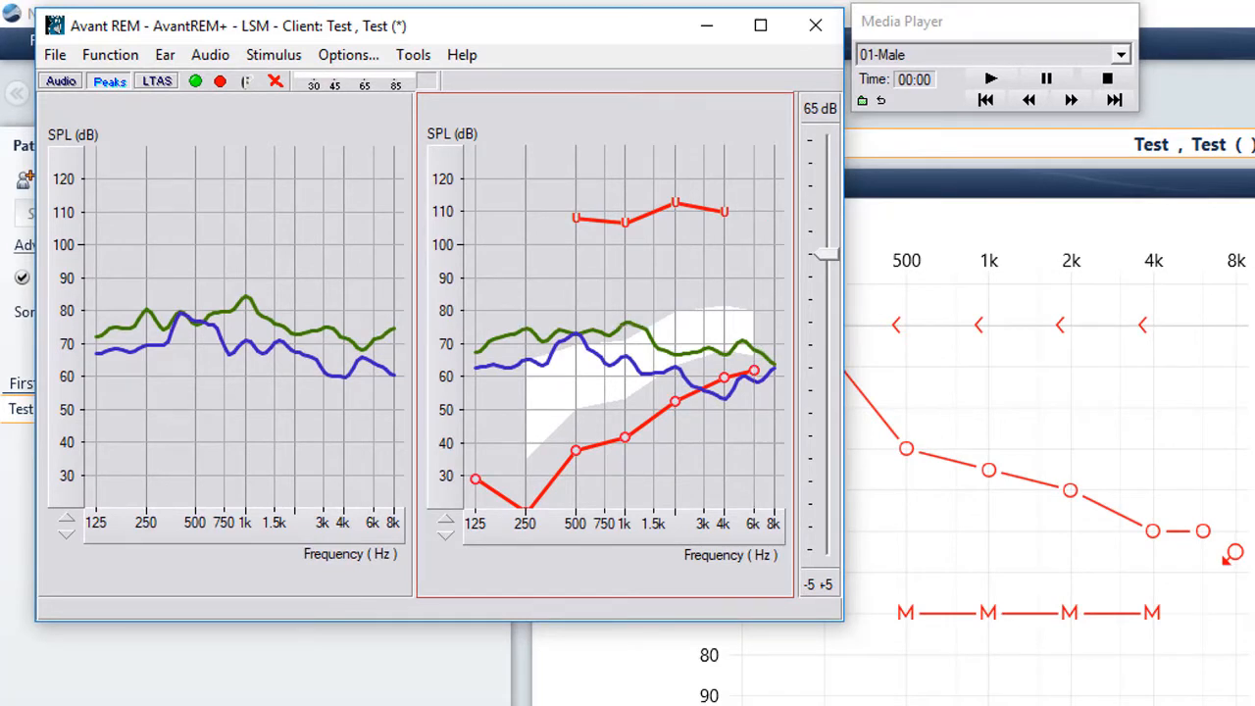
mouse_move(626, 396)
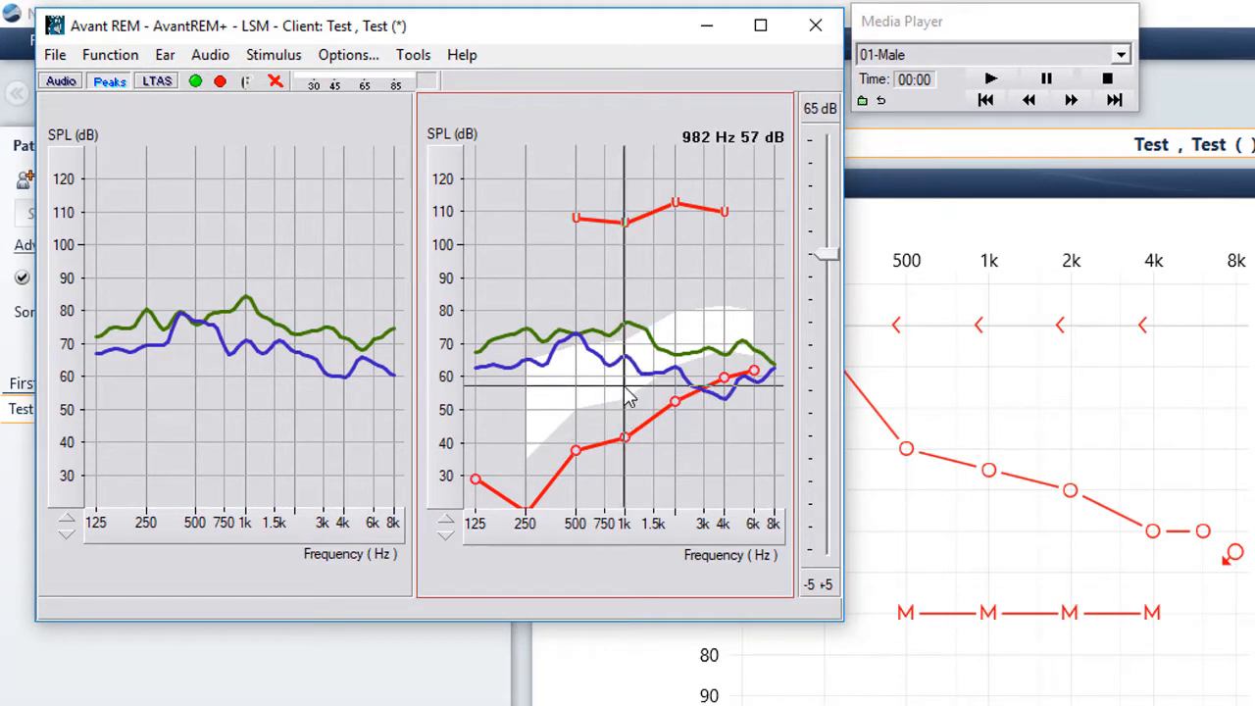
mouse_move(551, 377)
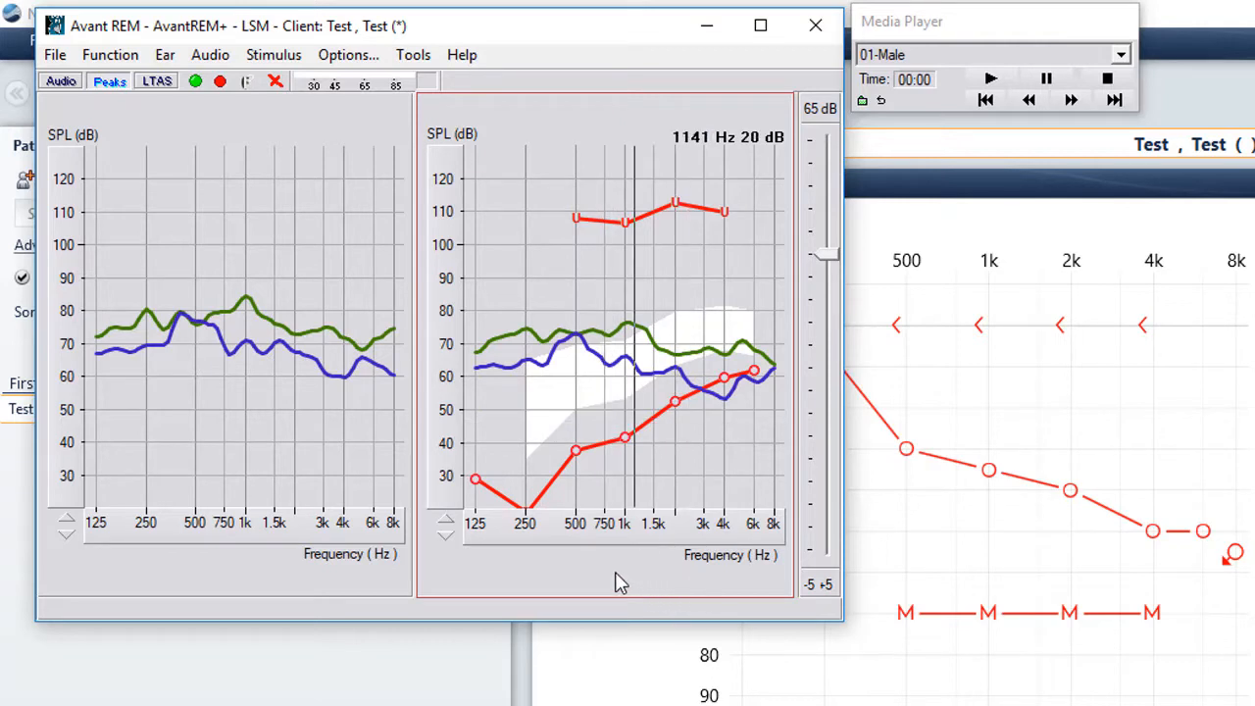
Switch to the Audiograms window showing the client's thresholds over the speech-sound area
click(59, 82)
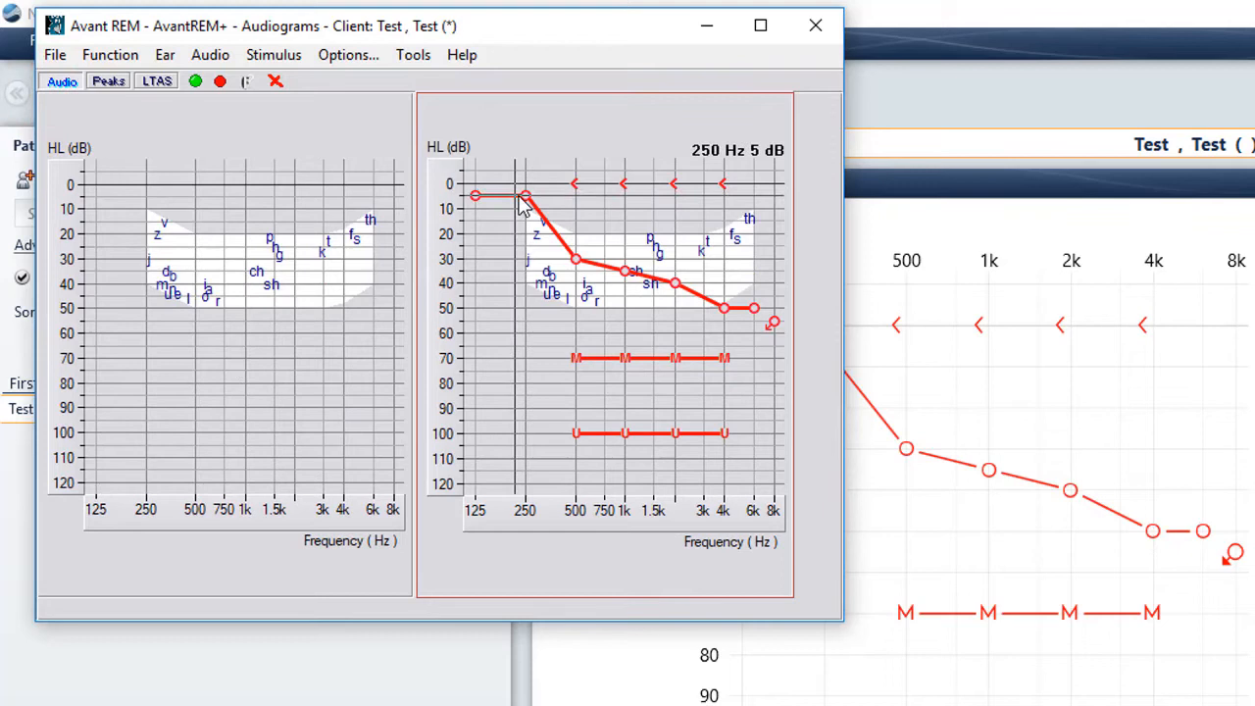
mouse_move(564, 211)
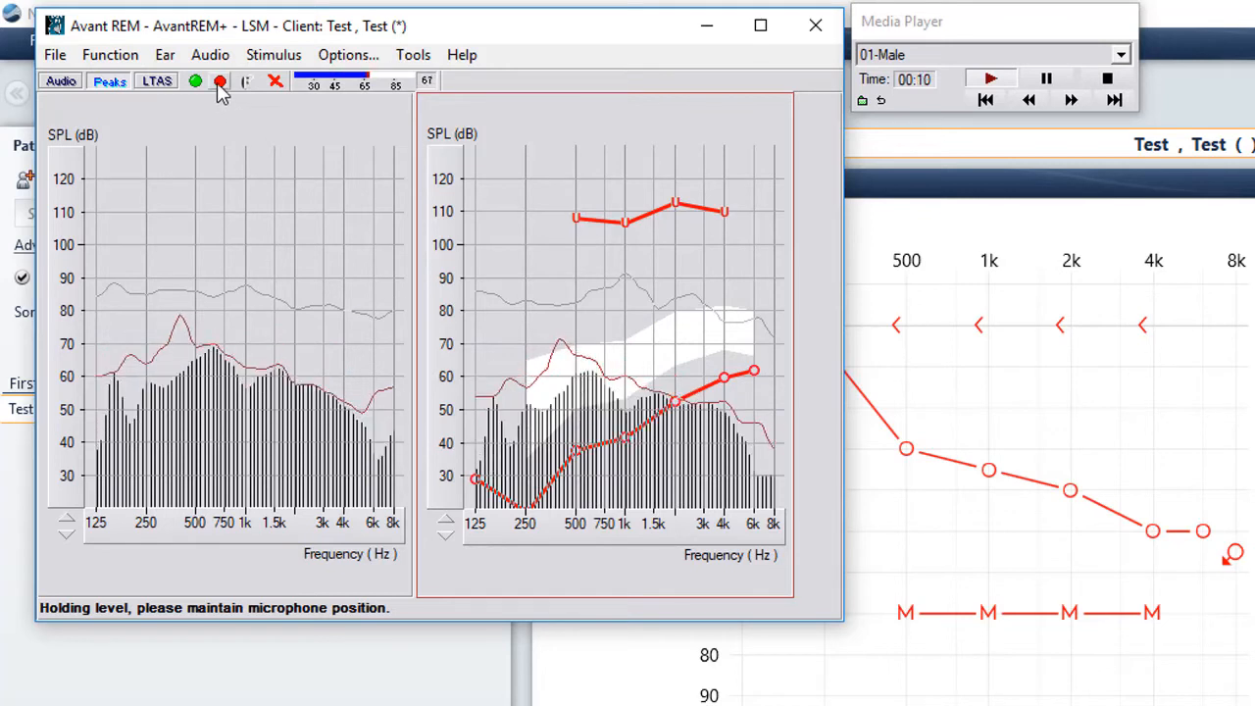
Store the louder live measurement as a purple curve around 80–90 dB
click(219, 82)
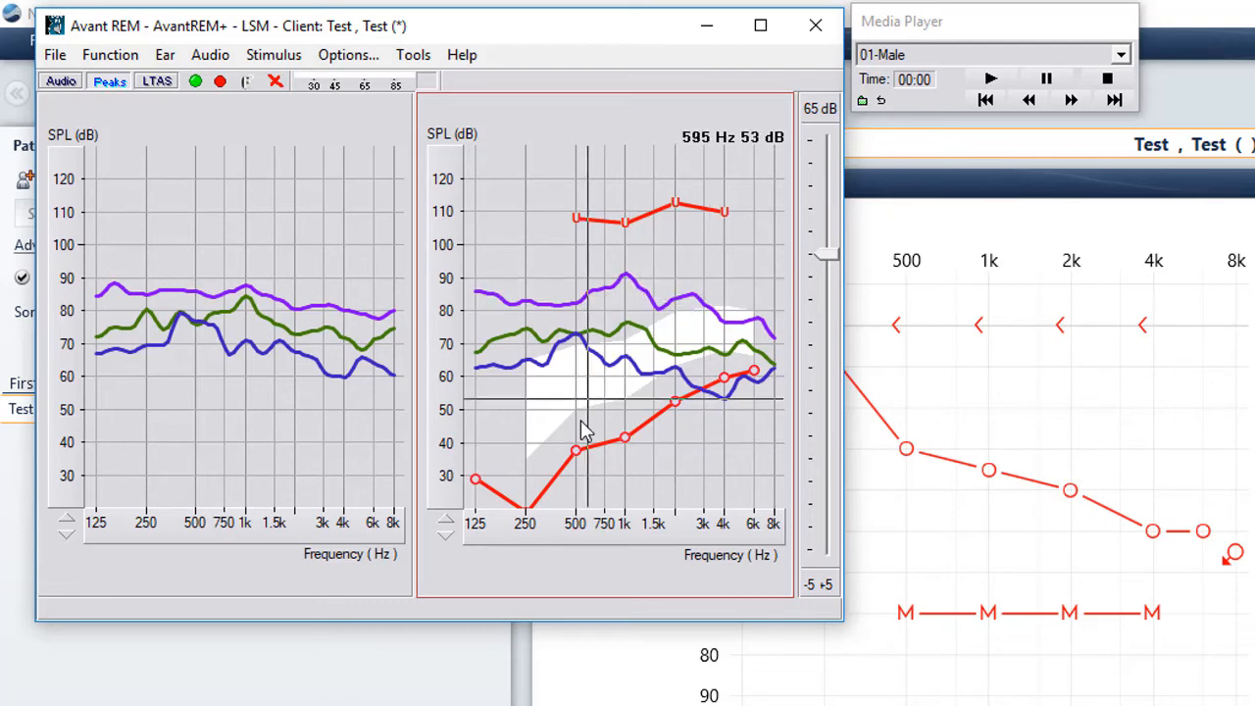
mouse_move(604, 362)
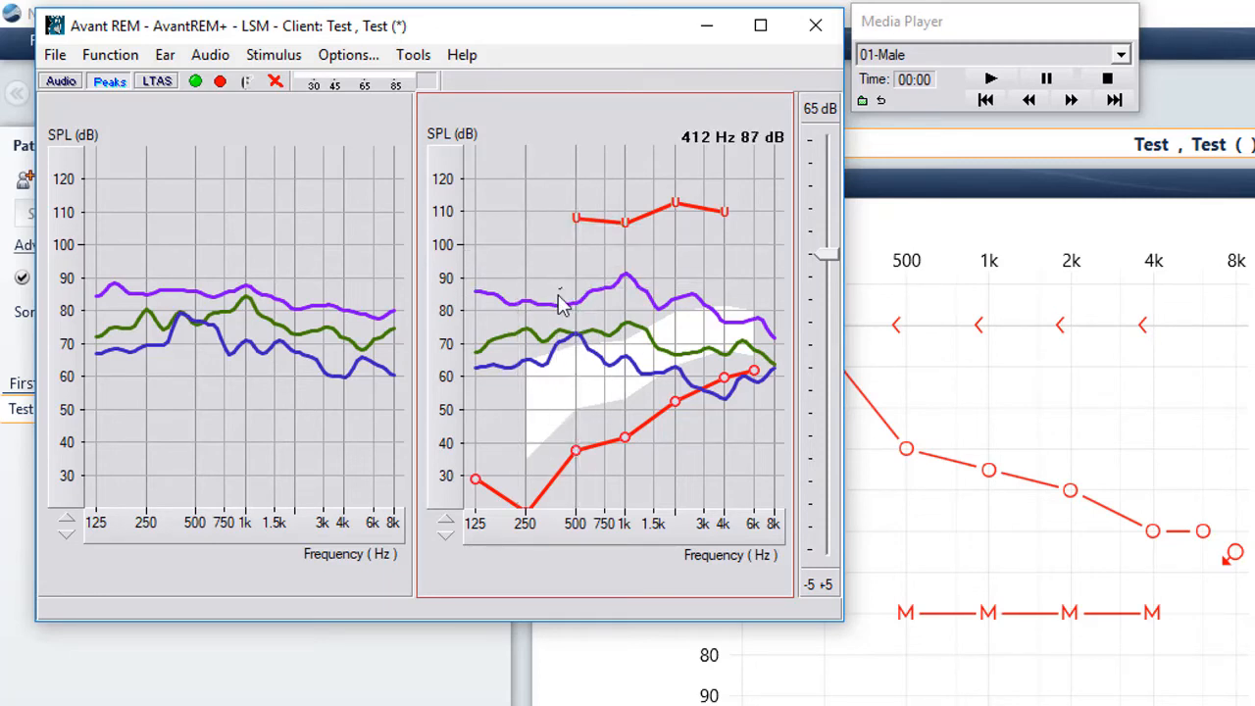
mouse_move(637, 494)
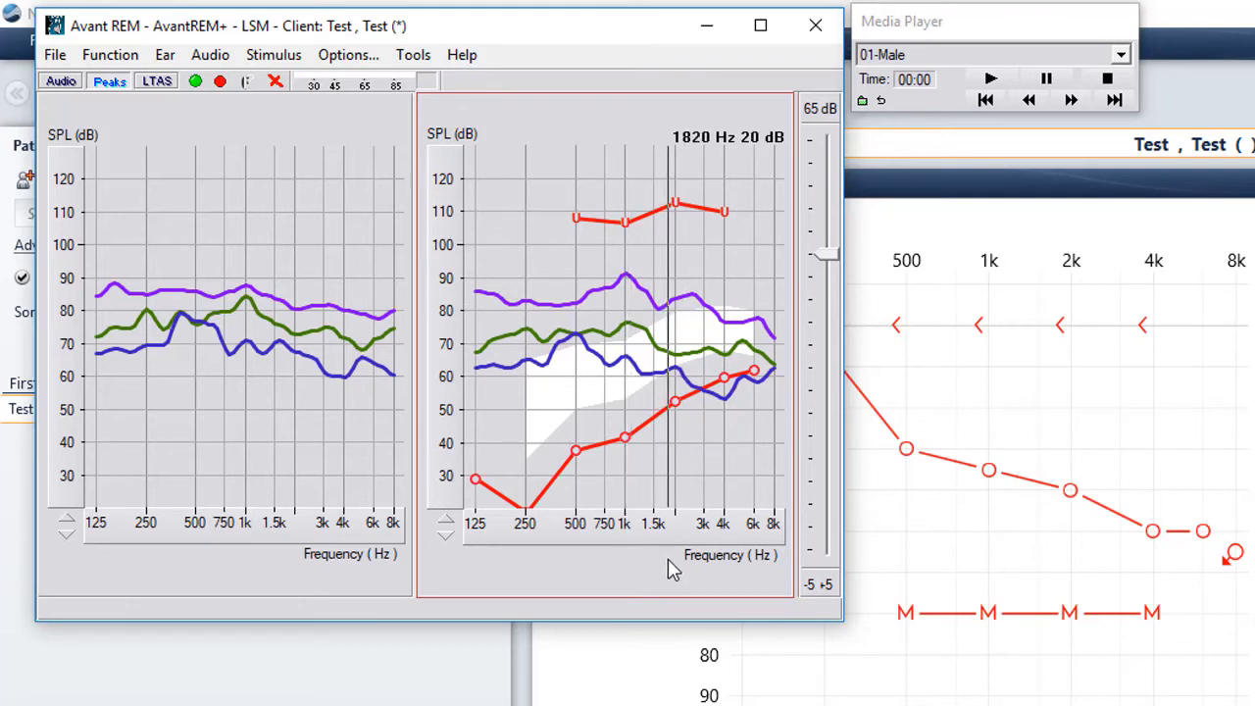
mouse_move(696, 549)
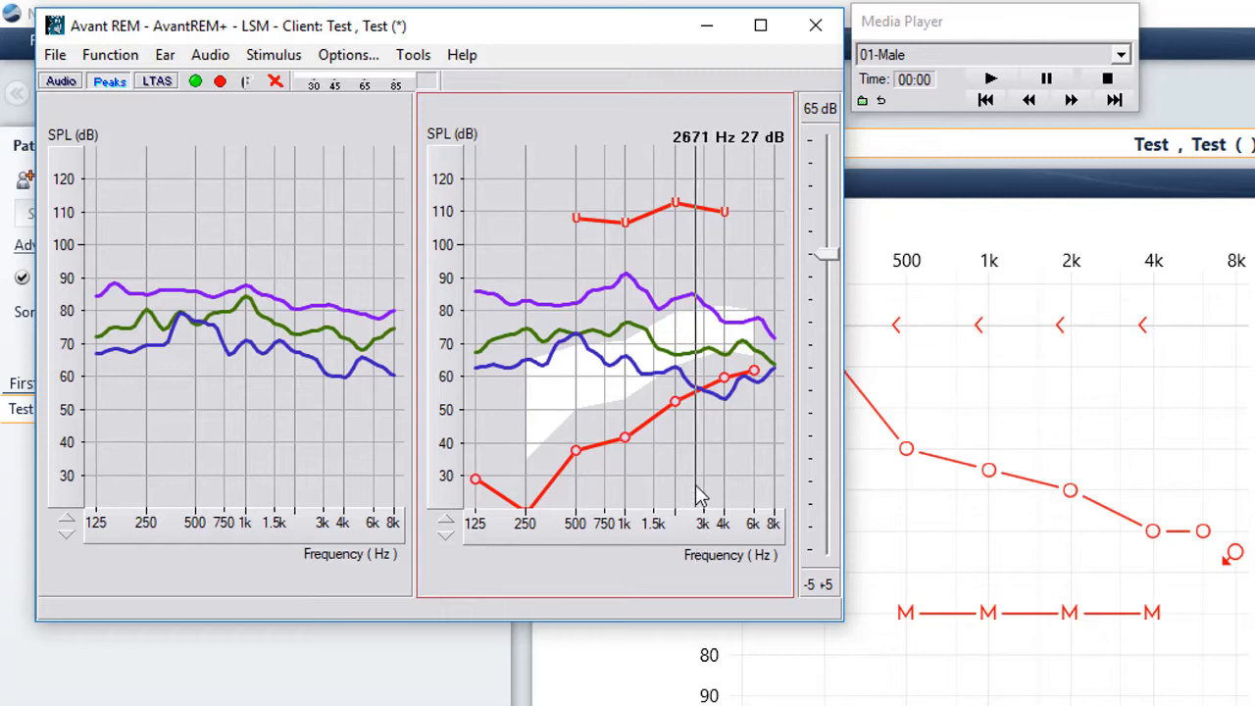
mouse_move(676, 388)
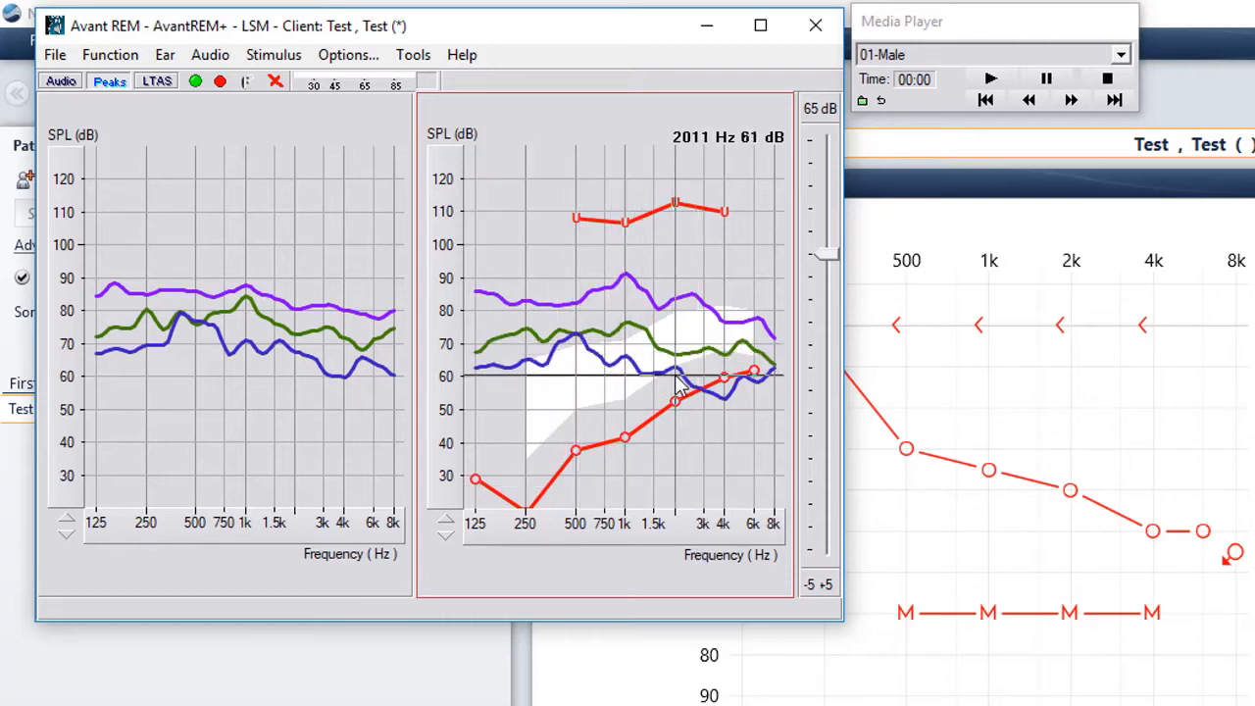
mouse_move(506, 382)
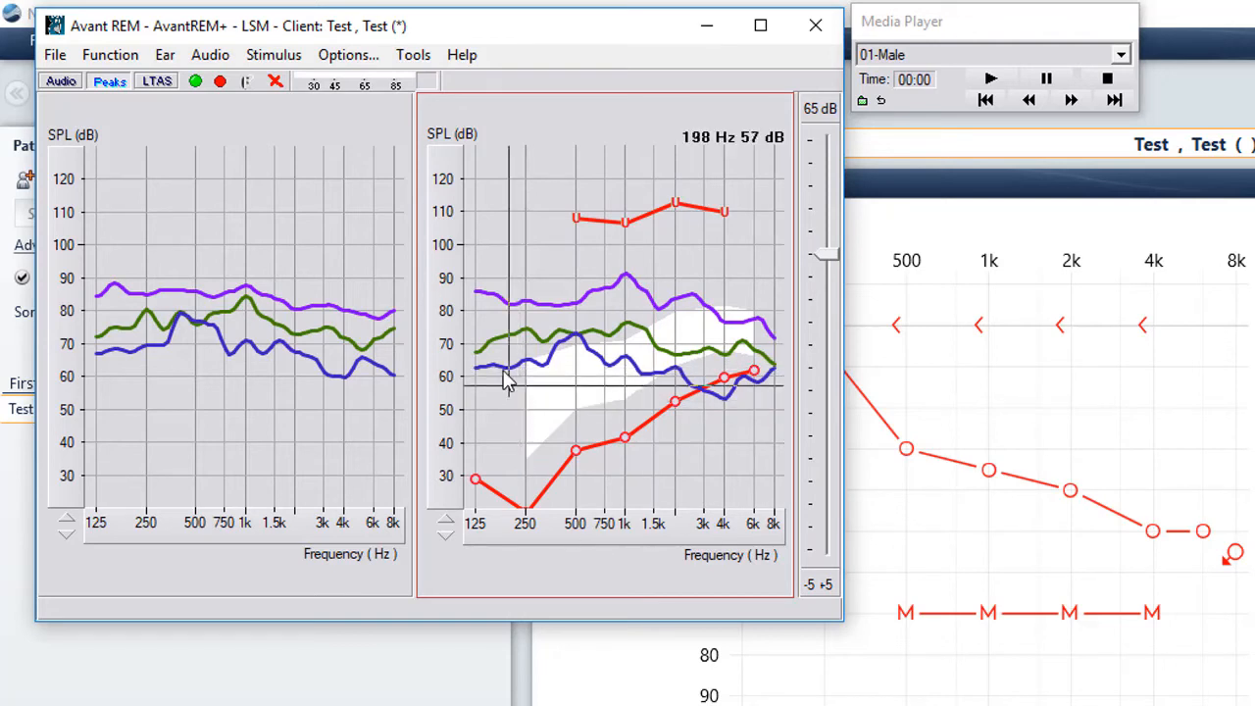
mouse_move(500, 369)
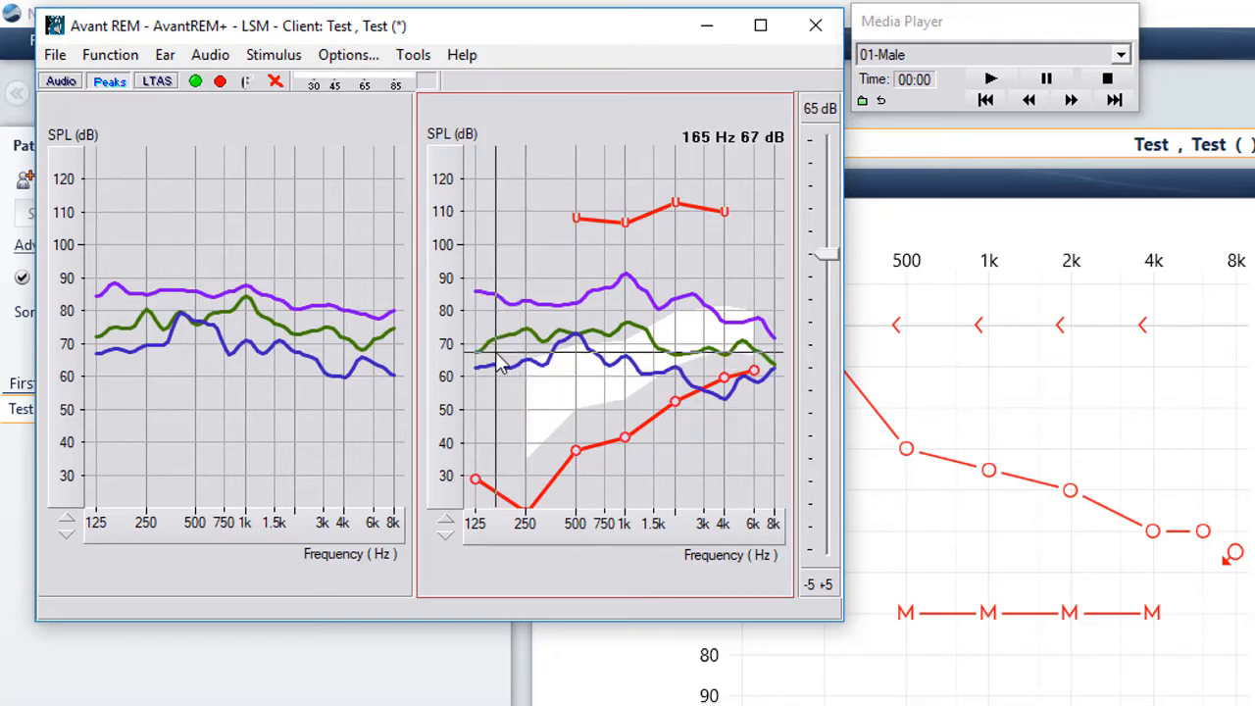
mouse_move(618, 363)
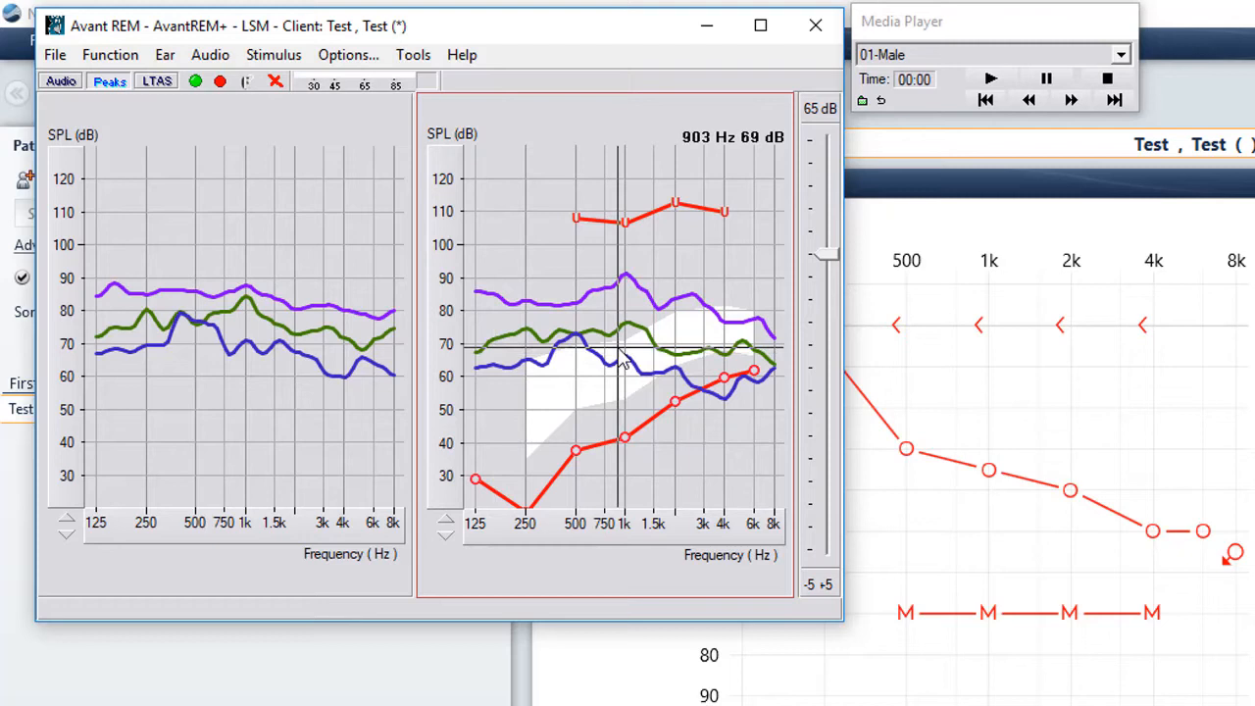
mouse_move(662, 365)
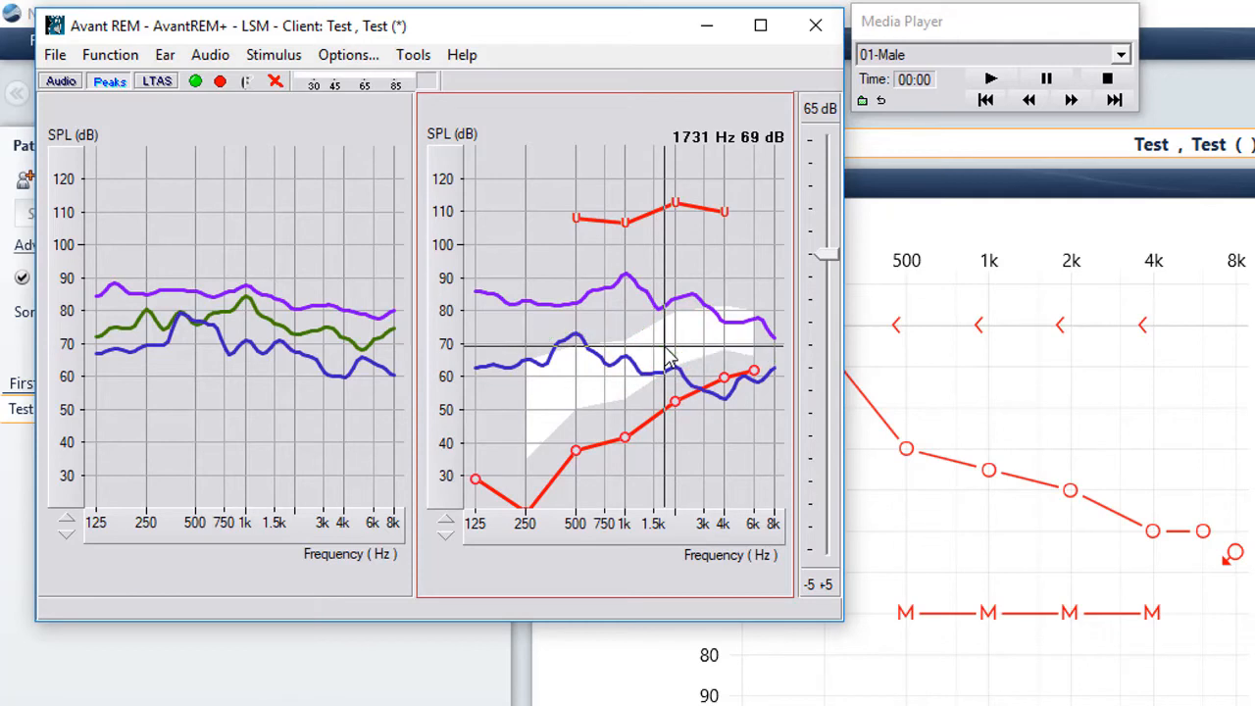
mouse_move(337, 341)
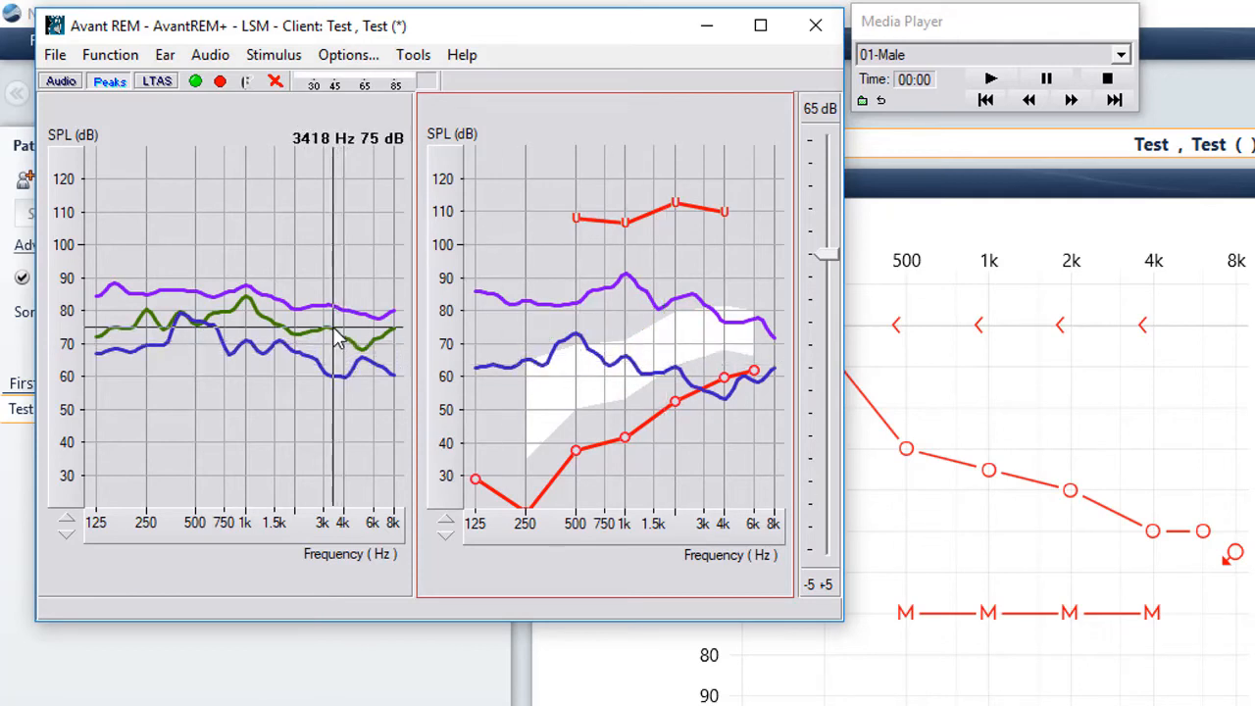
mouse_move(314, 186)
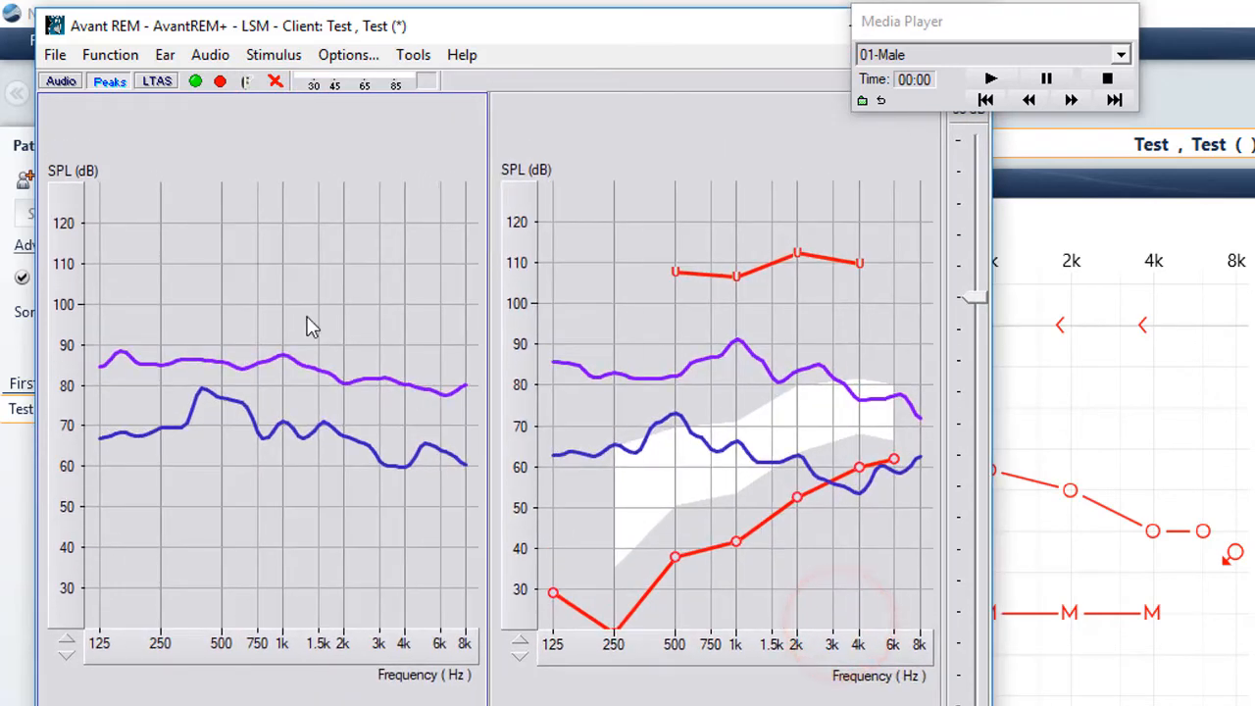
Start another aided speech-map run storing a fresh green curve near 80–90 dB
click(990, 78)
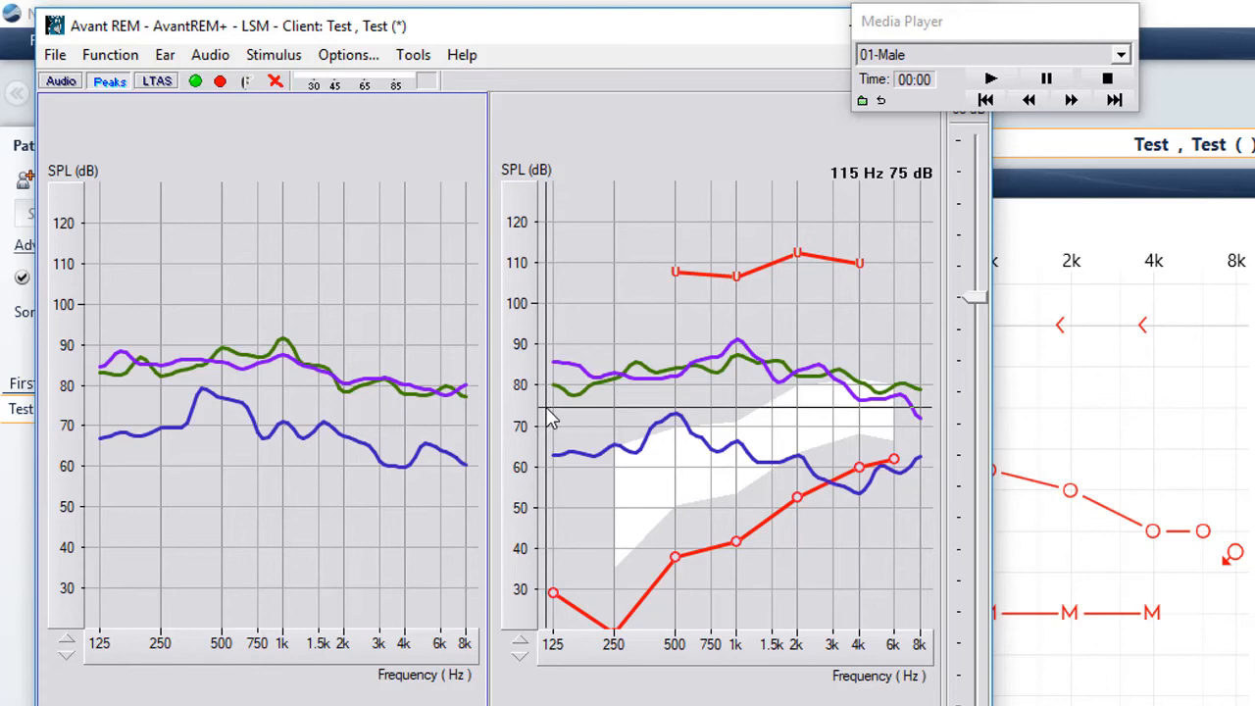
mouse_move(725, 371)
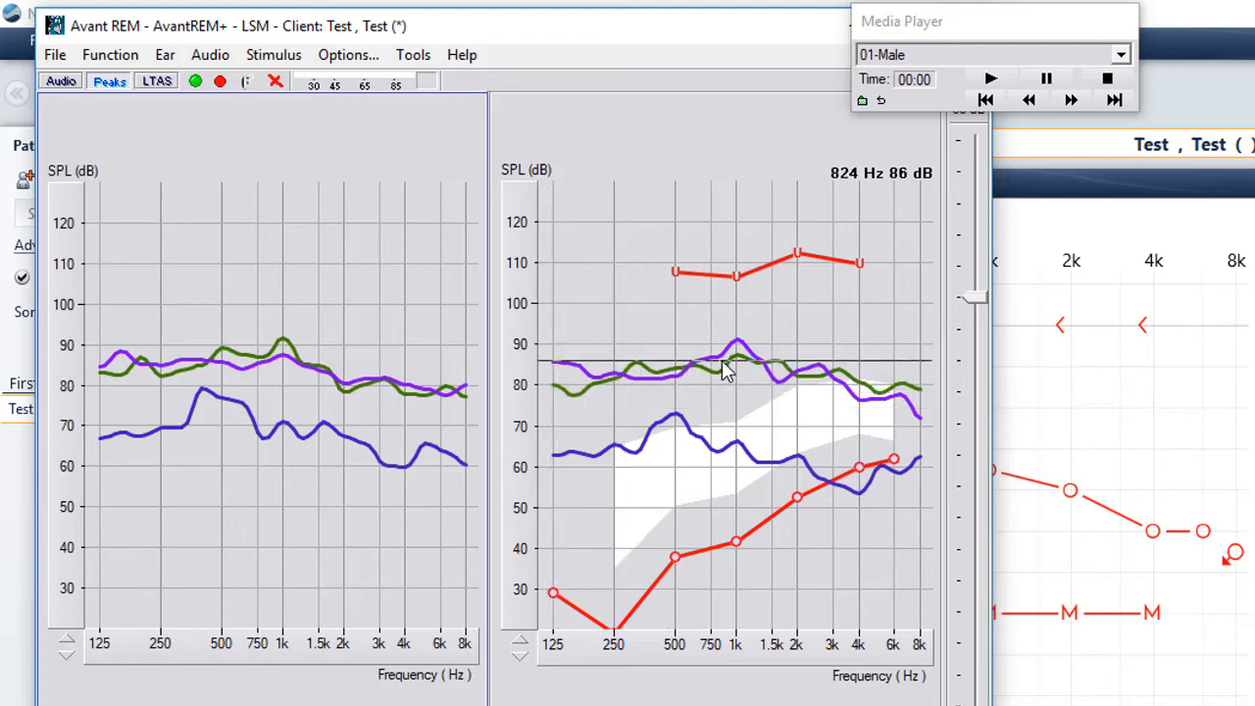
mouse_move(912, 400)
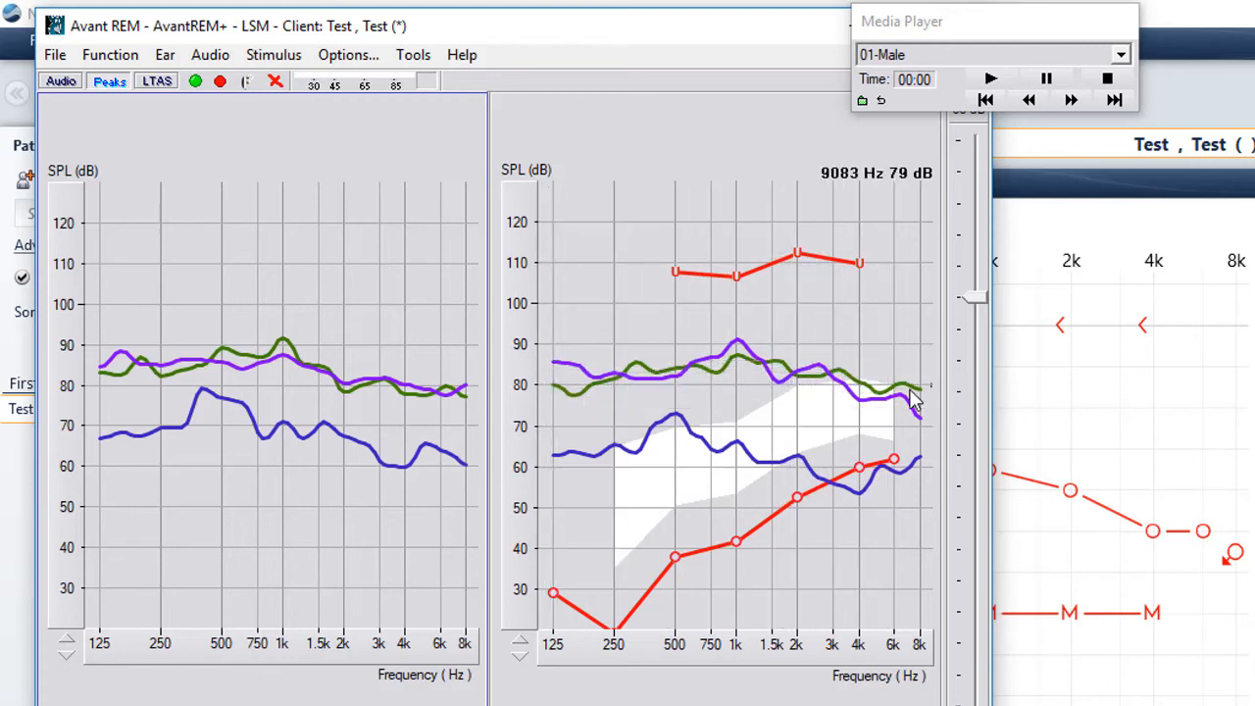
mouse_move(578, 422)
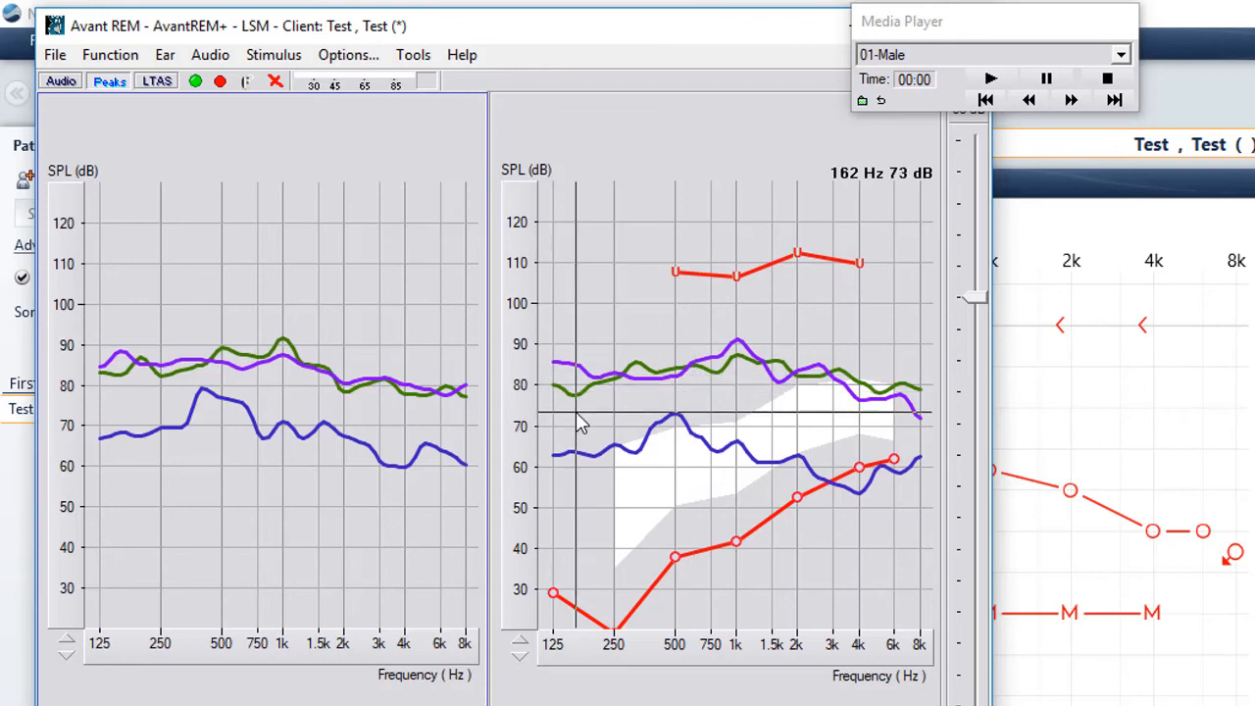
mouse_move(573, 427)
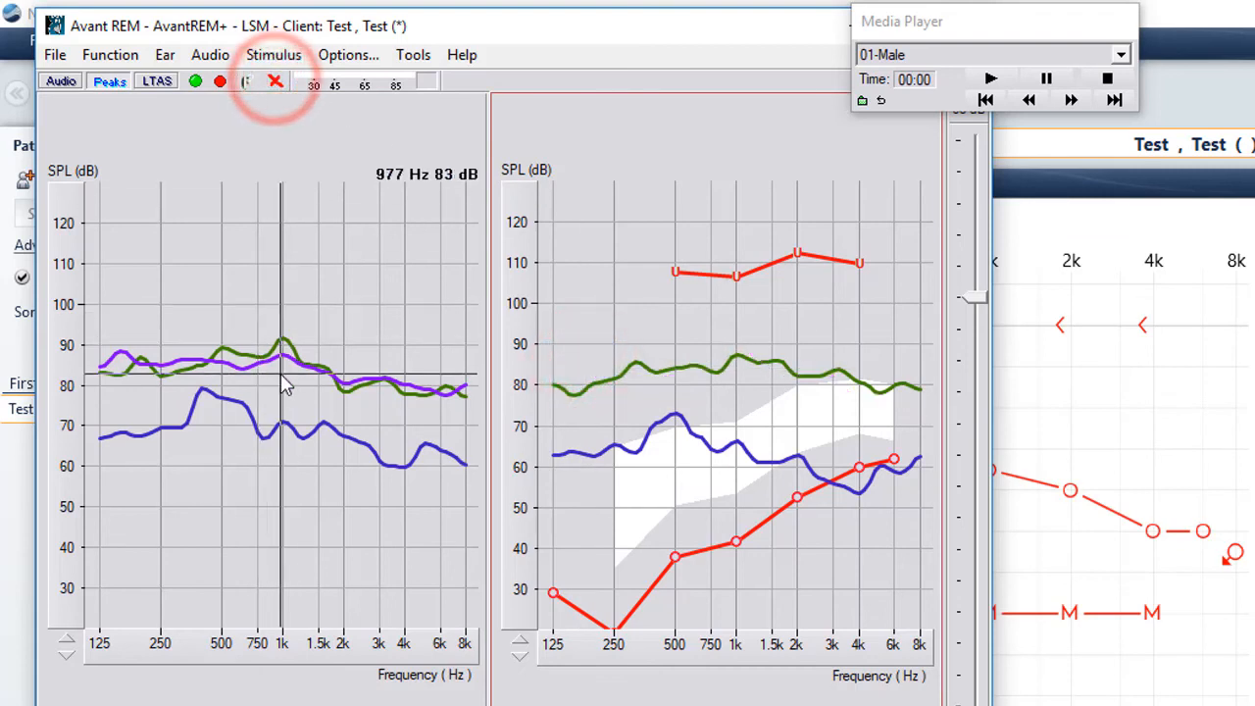
mouse_move(294, 369)
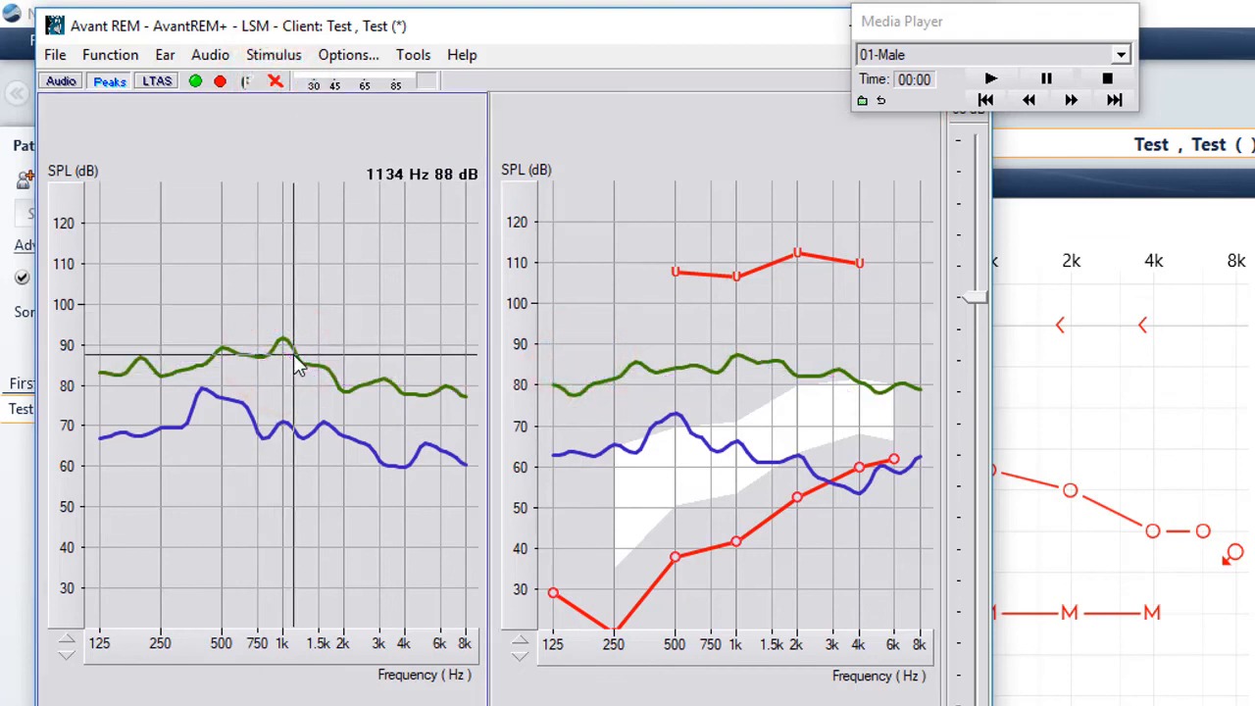